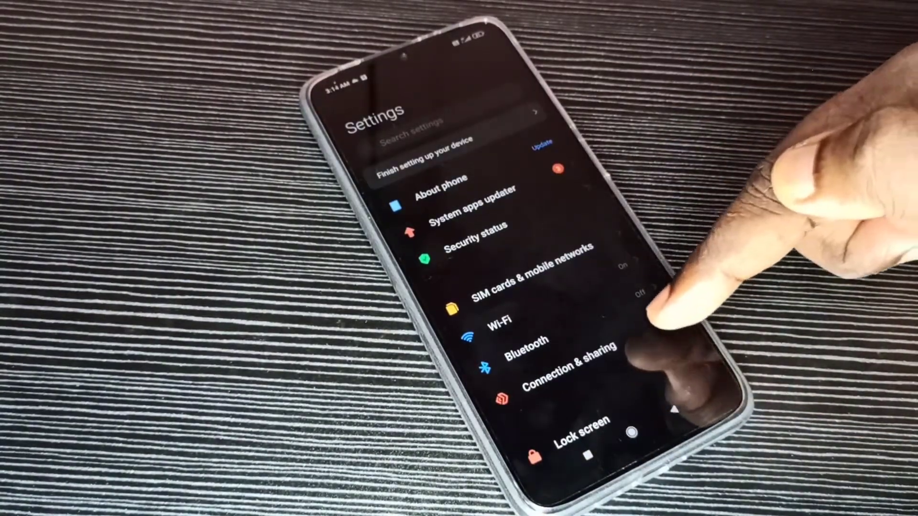
Go to Connection & sharing and reach the 'Reset Wi-Fi, mobile networks, and Bluetooth' page.
{"action": "left_click", "coordinate": [559, 366]}
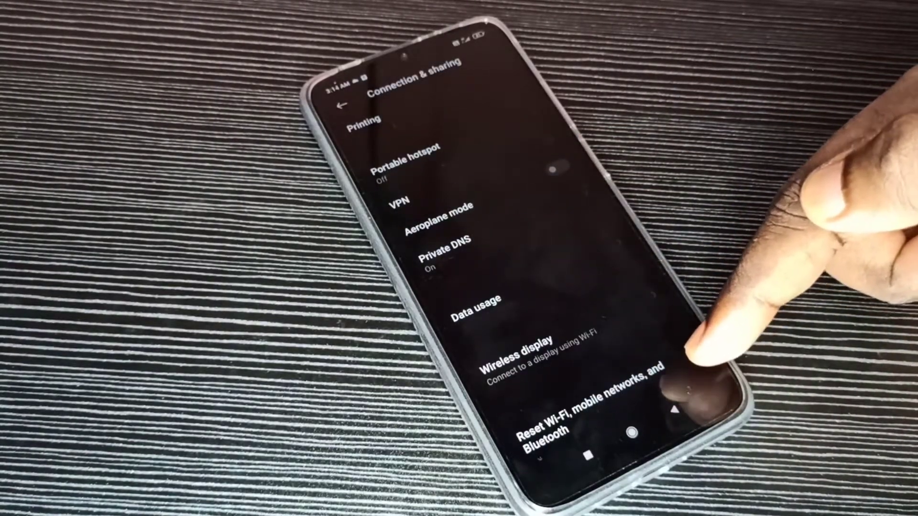
{"action": "left_click", "coordinate": [586, 410]}
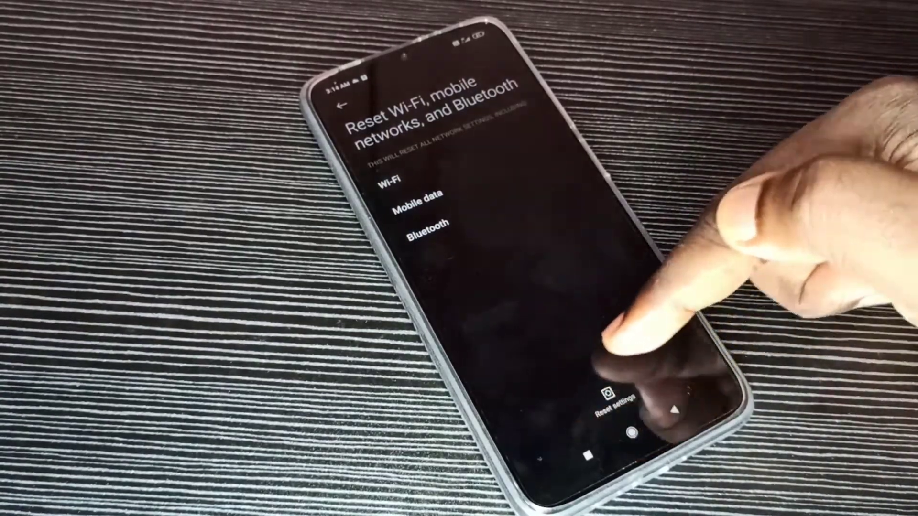
Reset all network settings, confirm with OK, and return to the main Settings list.
{"action": "left_click", "coordinate": [591, 410]}
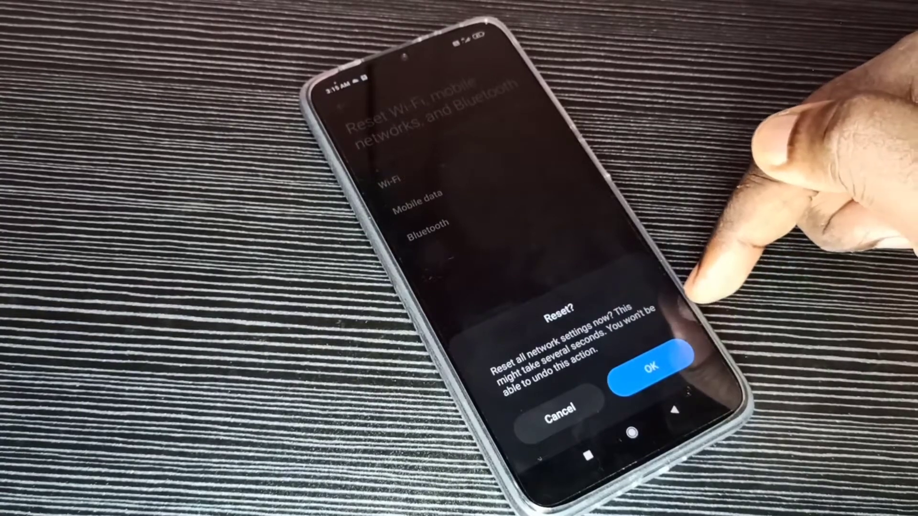
{"action": "left_click", "coordinate": [656, 366]}
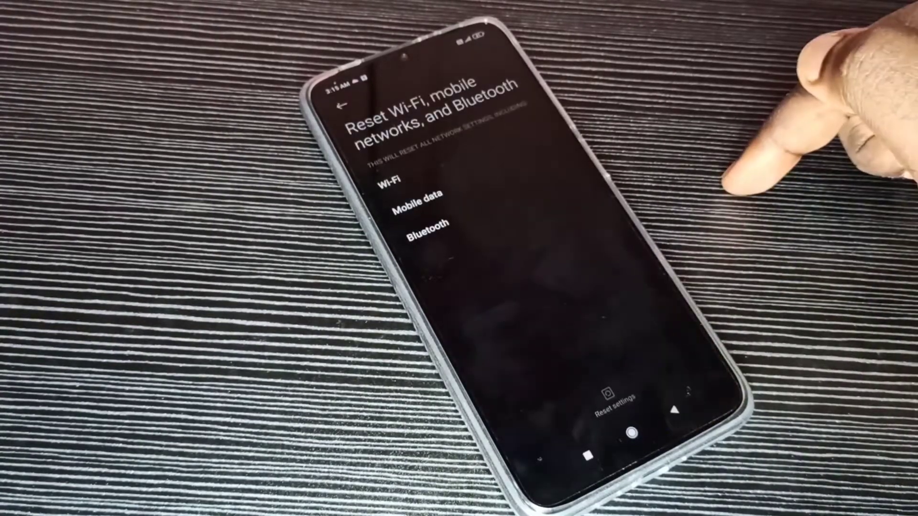
{"action": "left_click", "coordinate": [611, 393]}
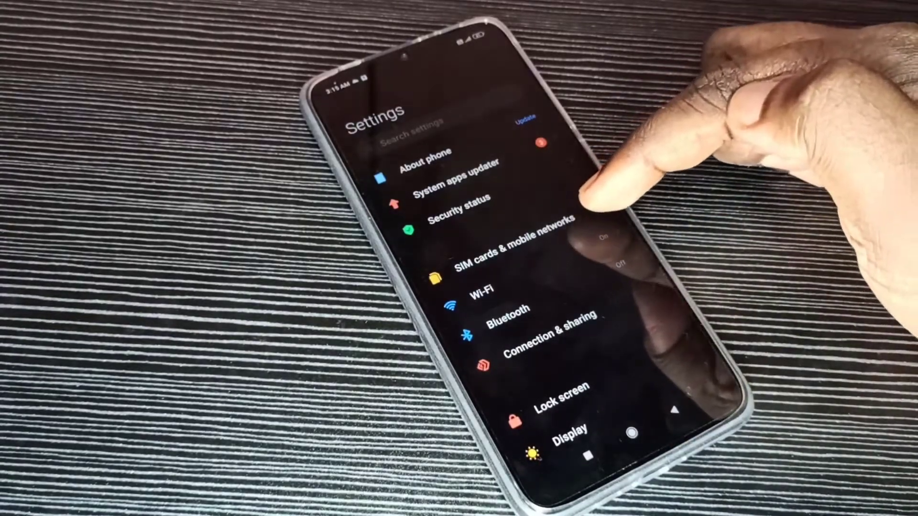
Switch on Mobile data in SIM cards & mobile networks.
{"action": "left_click", "coordinate": [504, 248]}
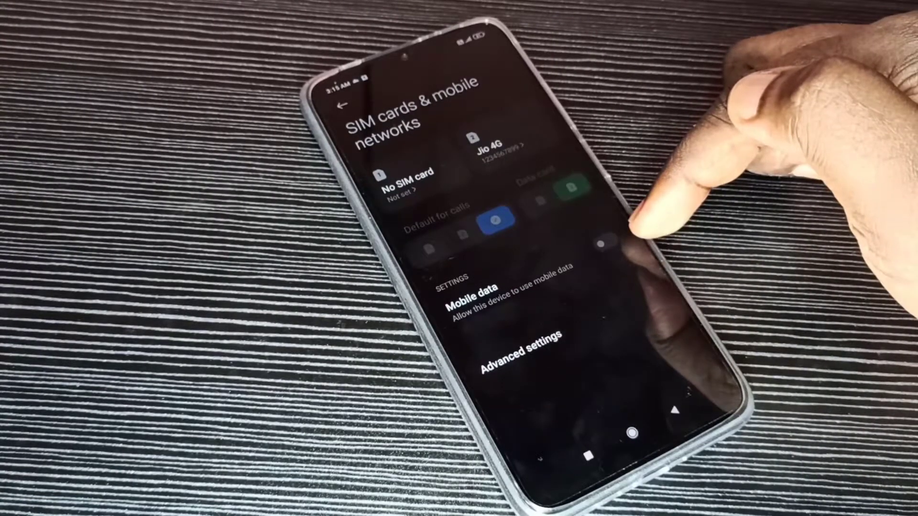
{"action": "left_click", "coordinate": [606, 226]}
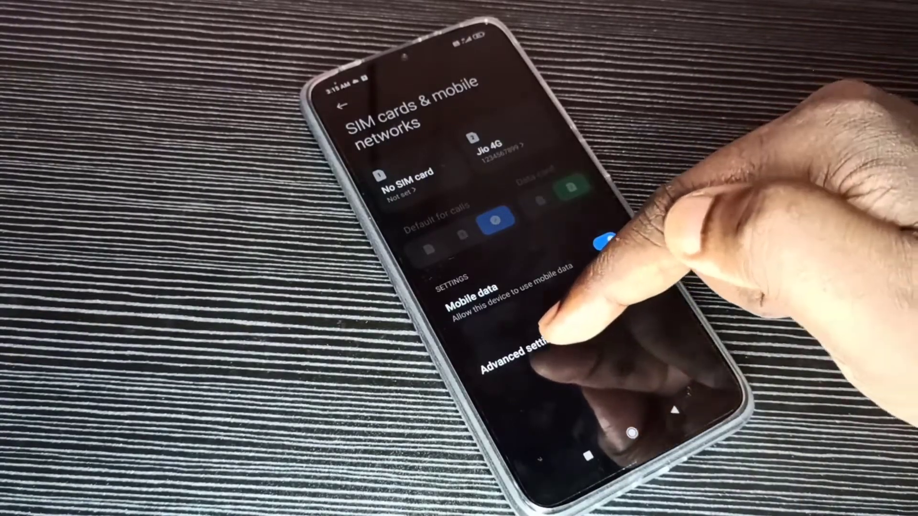
Set Data roaming to Always in Advanced settings and confirm turning it on.
{"action": "left_click", "coordinate": [524, 359]}
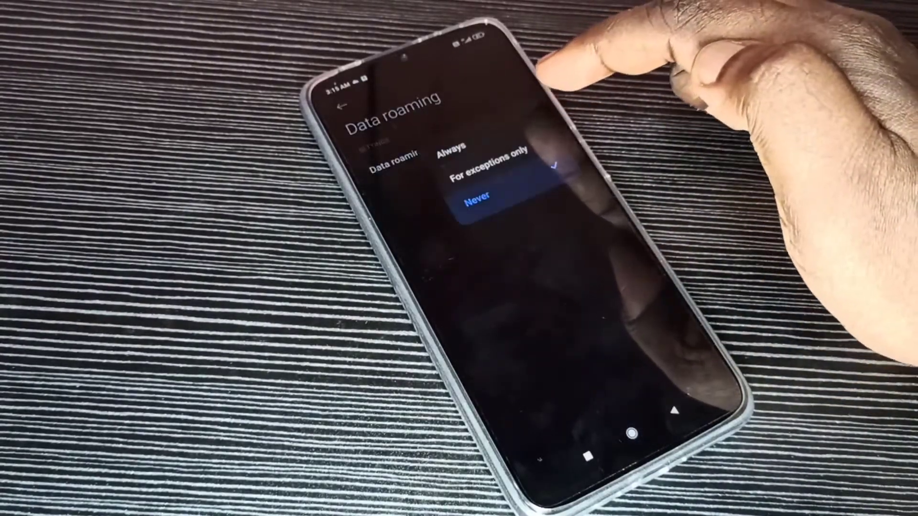
{"action": "left_click", "coordinate": [447, 150]}
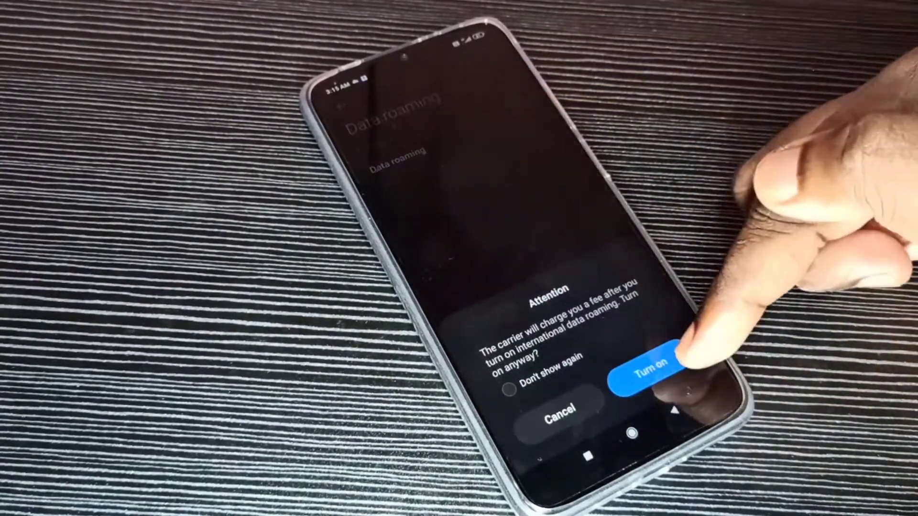
{"action": "left_click", "coordinate": [661, 372]}
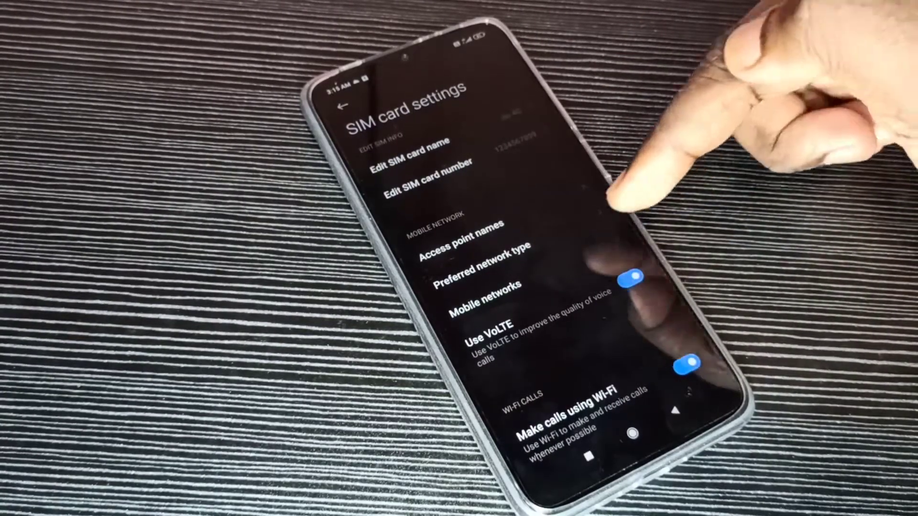
Confirm automatic network selection is on and keep Prefer LTE as the preferred network type.
{"action": "left_click", "coordinate": [480, 302]}
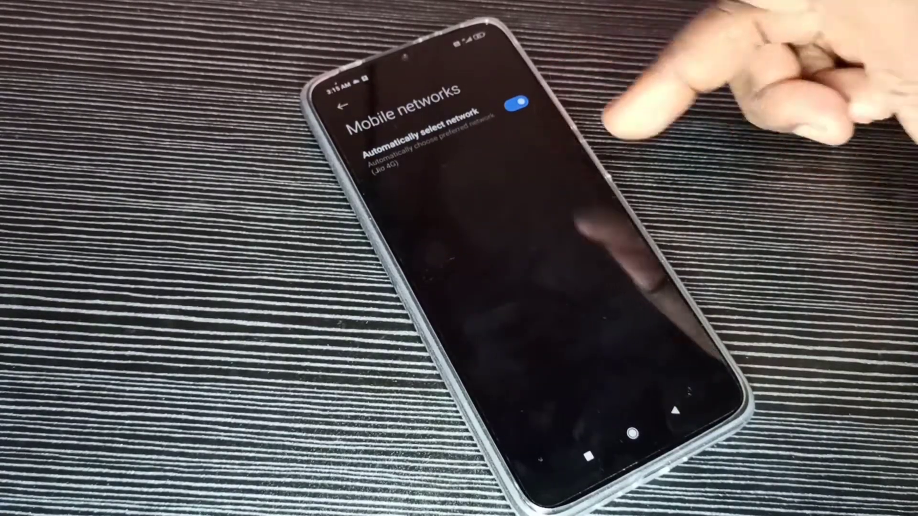
{"action": "left_click", "coordinate": [340, 108]}
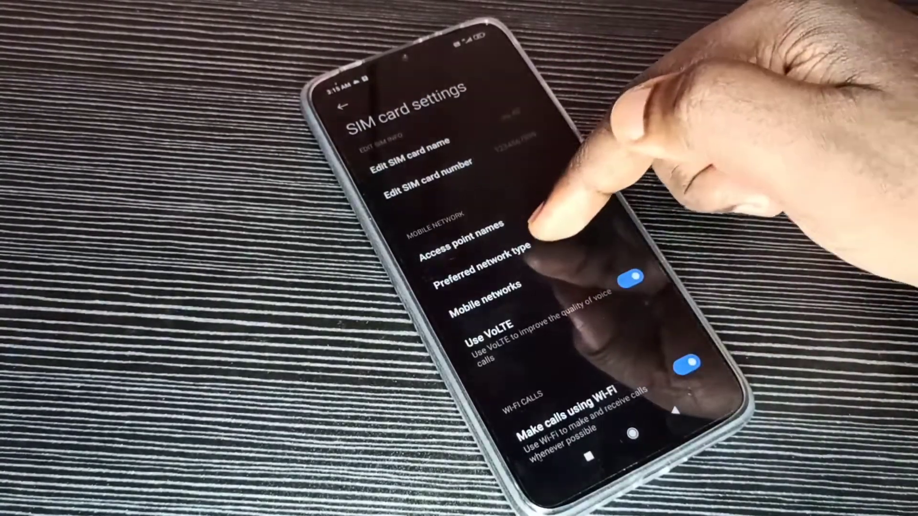
{"action": "left_click", "coordinate": [474, 253]}
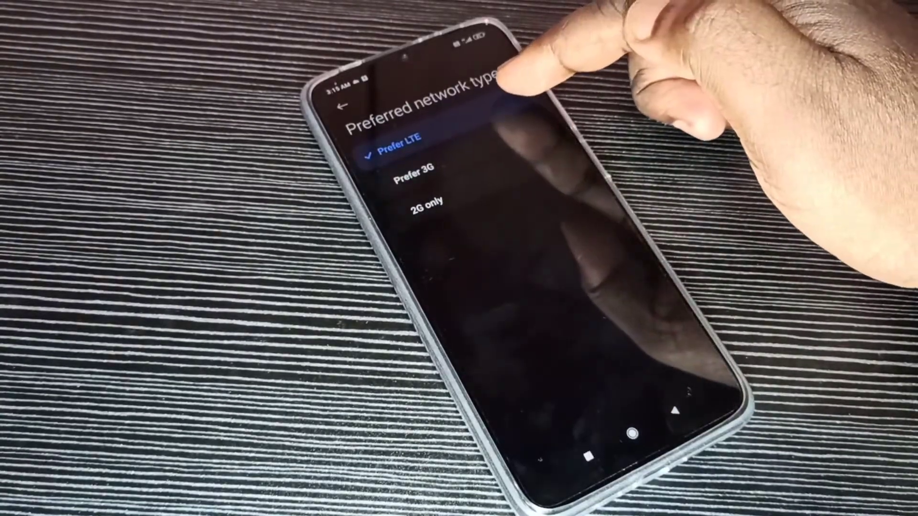
{"action": "left_click", "coordinate": [340, 106]}
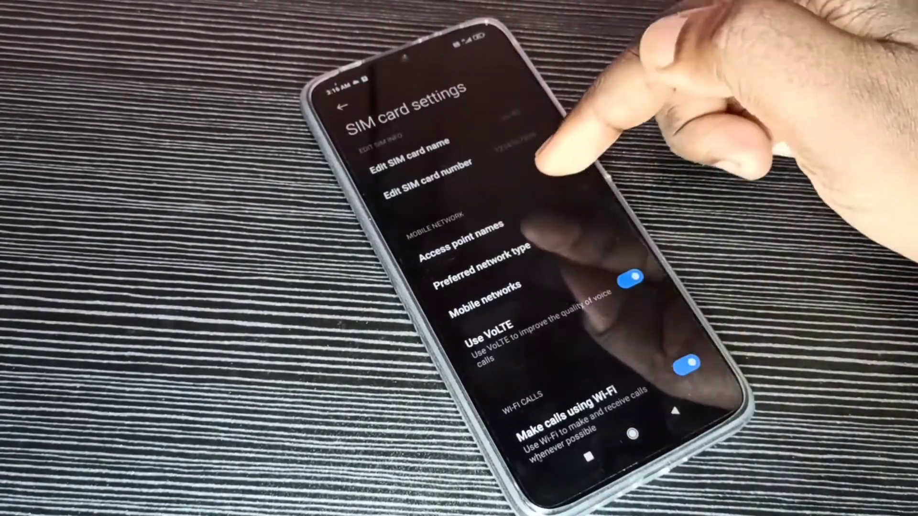
Reset the access point names to default with Internet selected, then return to SIM card settings.
{"action": "left_click", "coordinate": [468, 241]}
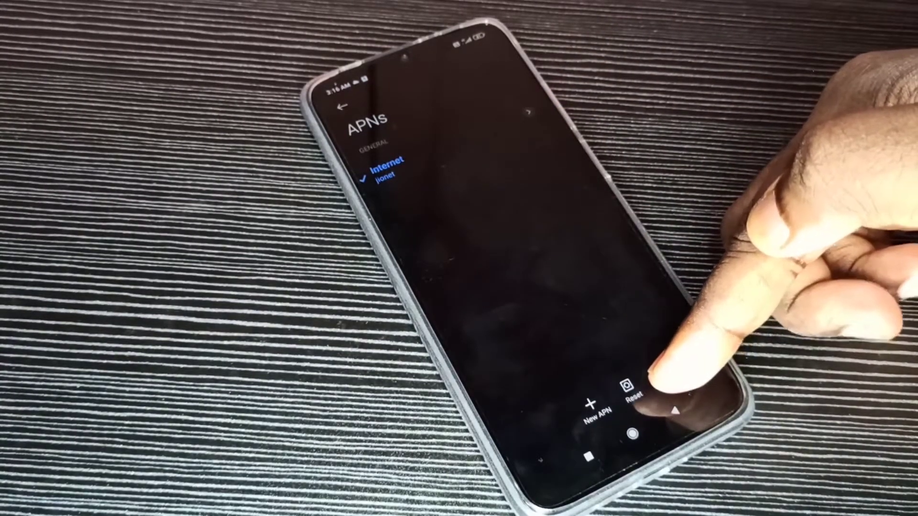
{"action": "left_click", "coordinate": [630, 397]}
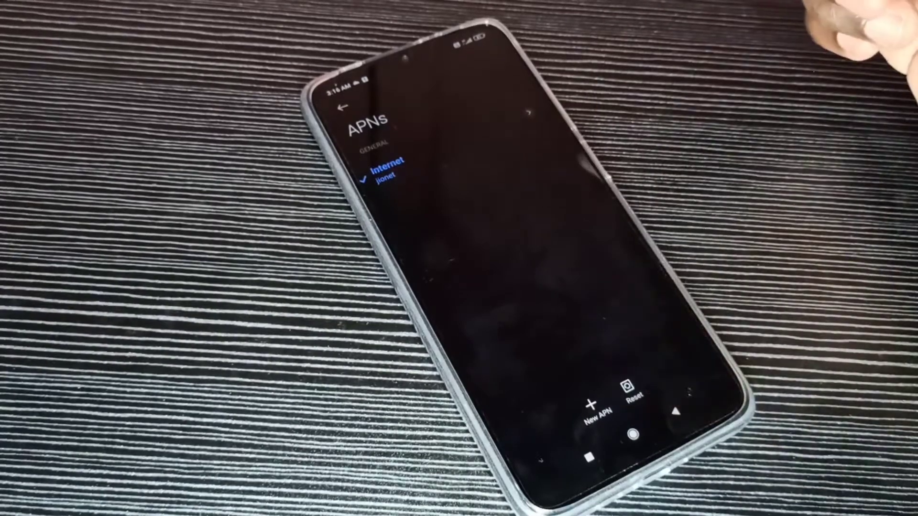
{"action": "left_click", "coordinate": [341, 109]}
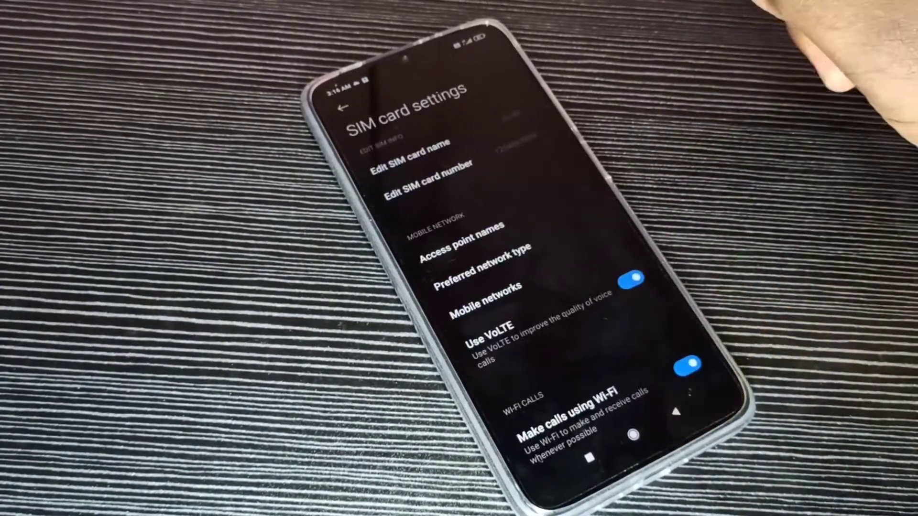